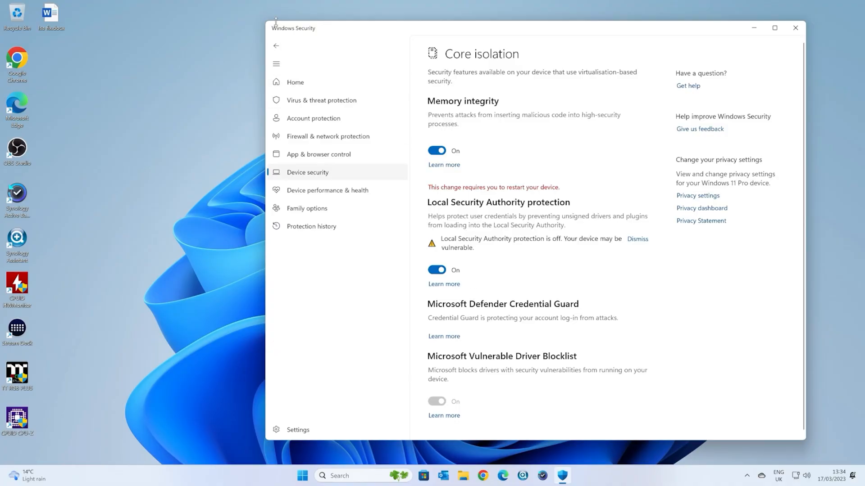
pyautogui.moveTo(466, 77)
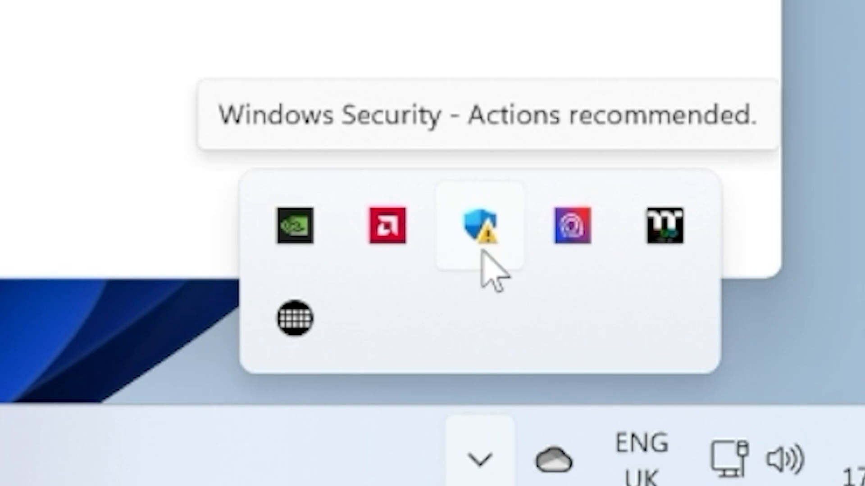
# Bring the 'lsa fix' Word document with the RunAsPPLBoot and RunAsPPL registry steps to the front.
pyautogui.click(480, 232)
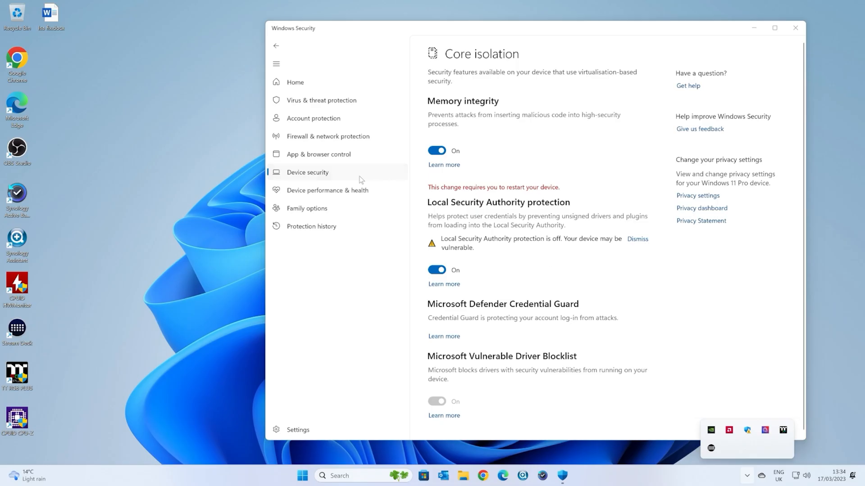
pyautogui.moveTo(311, 180)
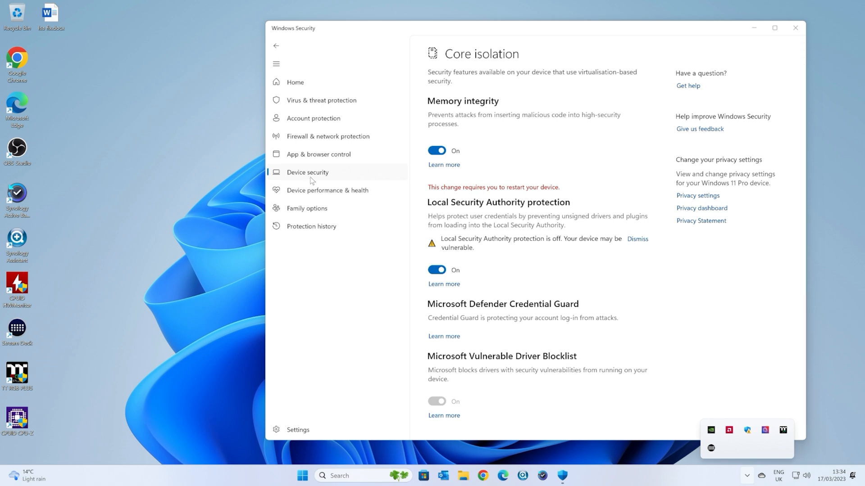
pyautogui.moveTo(441, 210)
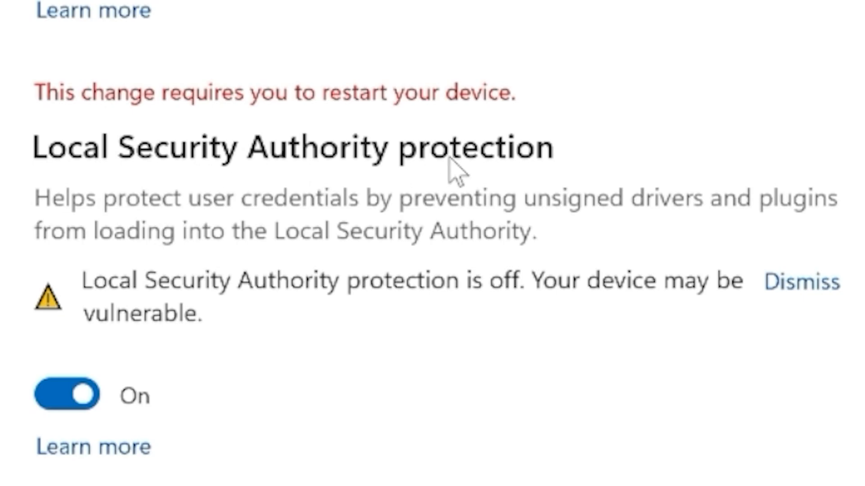
pyautogui.moveTo(278, 246)
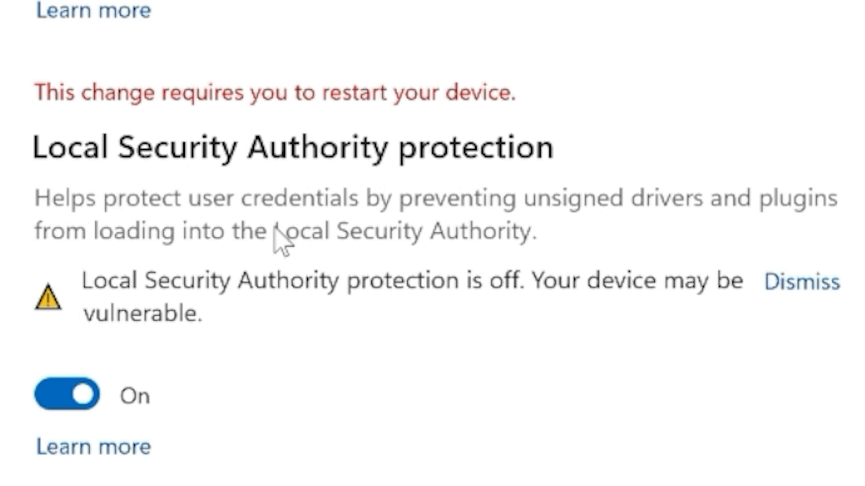
pyautogui.moveTo(213, 255)
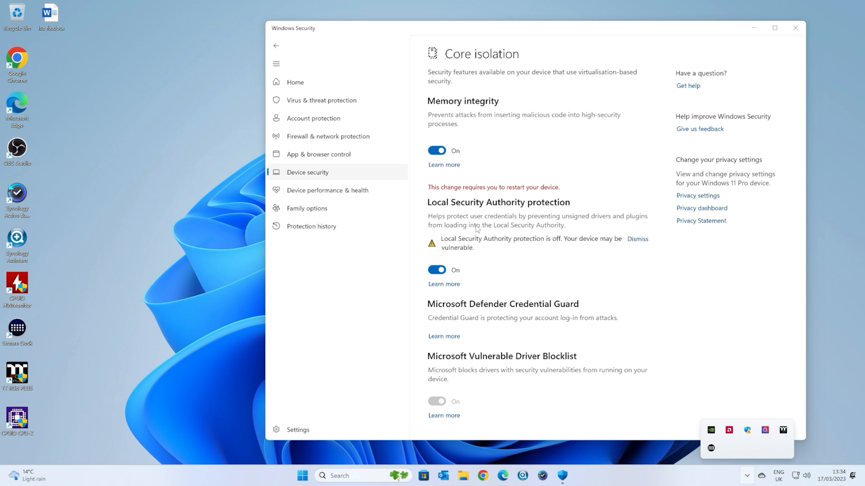
pyautogui.moveTo(475, 243)
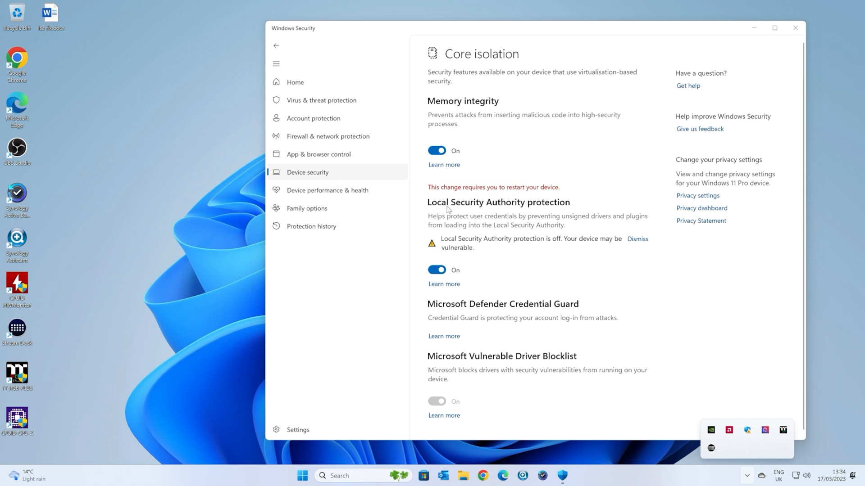
pyautogui.moveTo(500, 210)
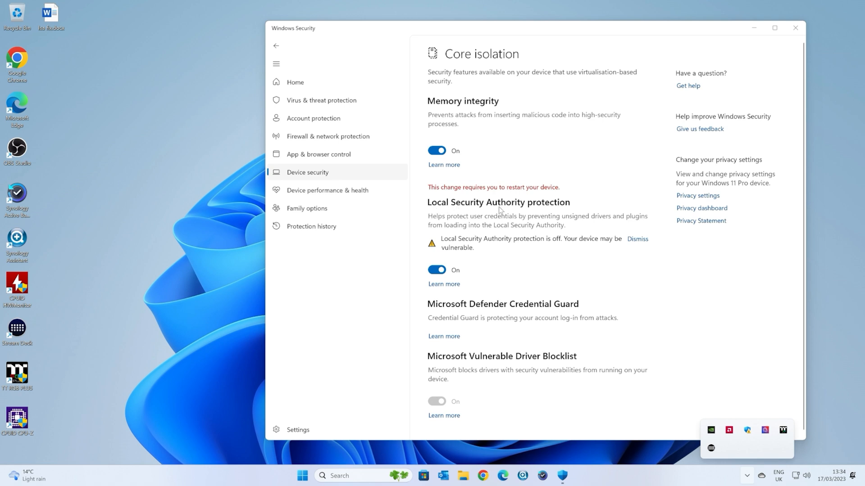
pyautogui.moveTo(510, 220)
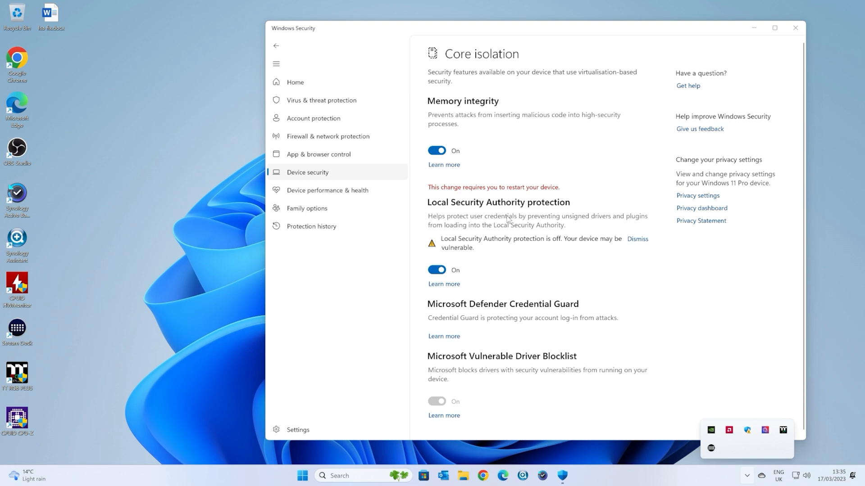
pyautogui.moveTo(465, 227)
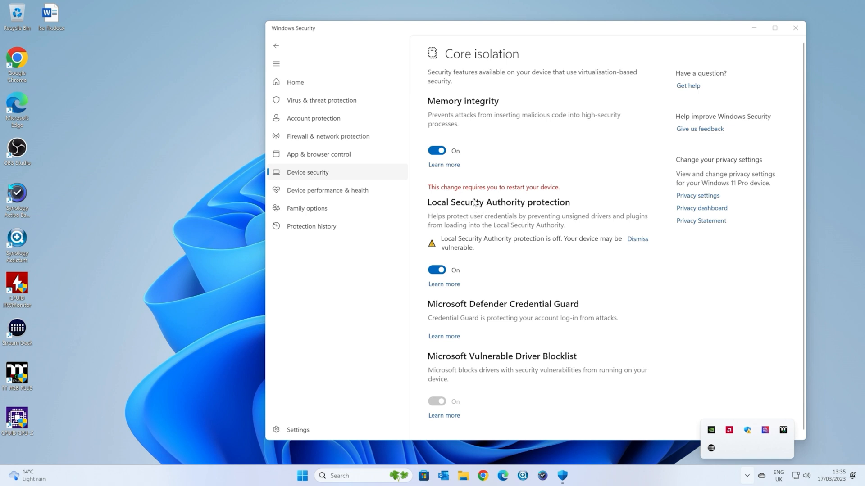
pyautogui.moveTo(487, 212)
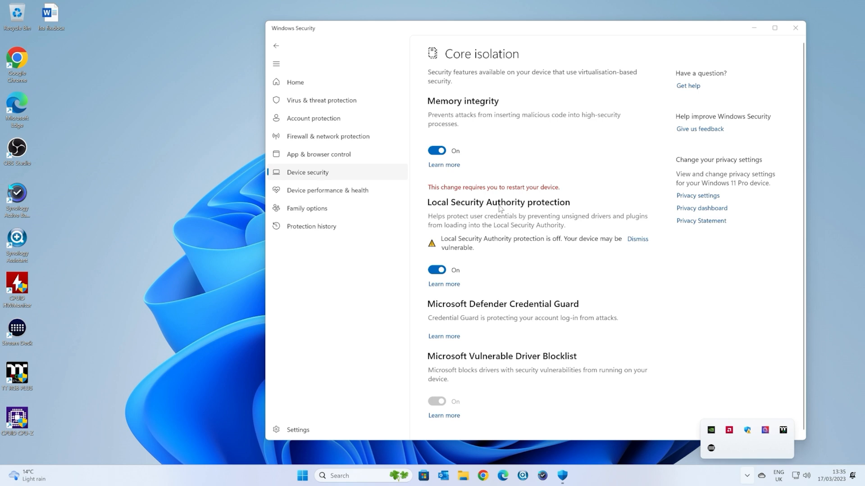
pyautogui.moveTo(494, 210)
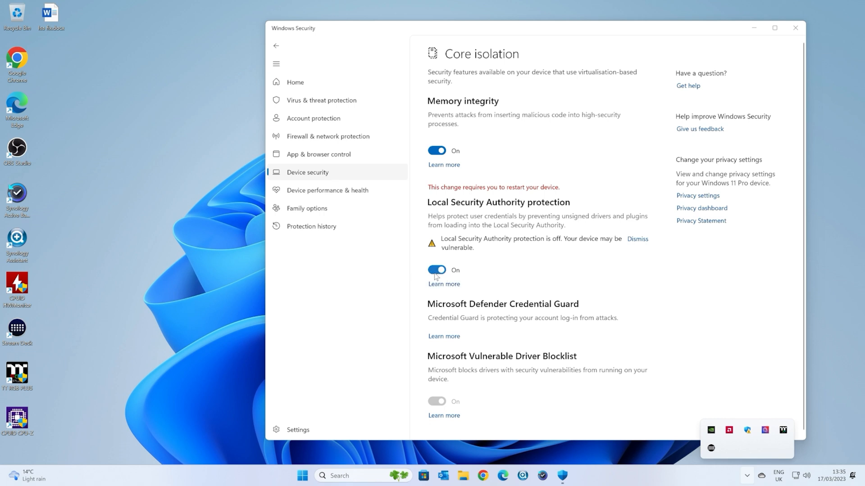
pyautogui.moveTo(492, 224)
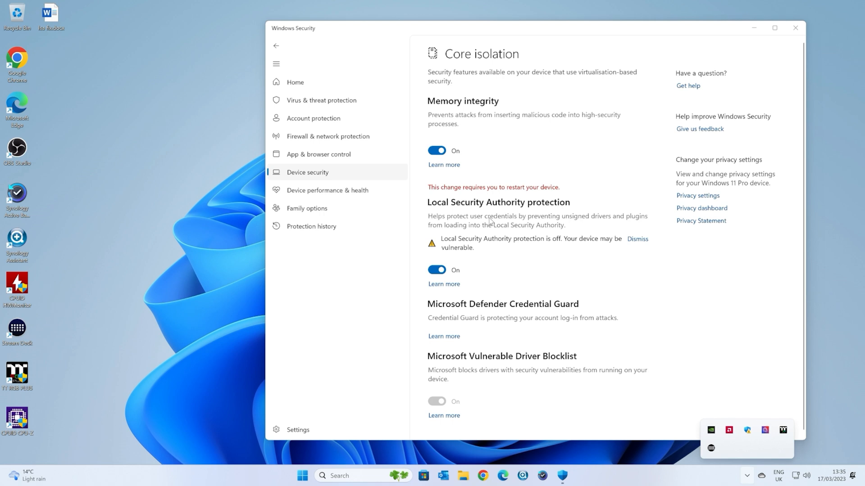
pyautogui.moveTo(457, 148)
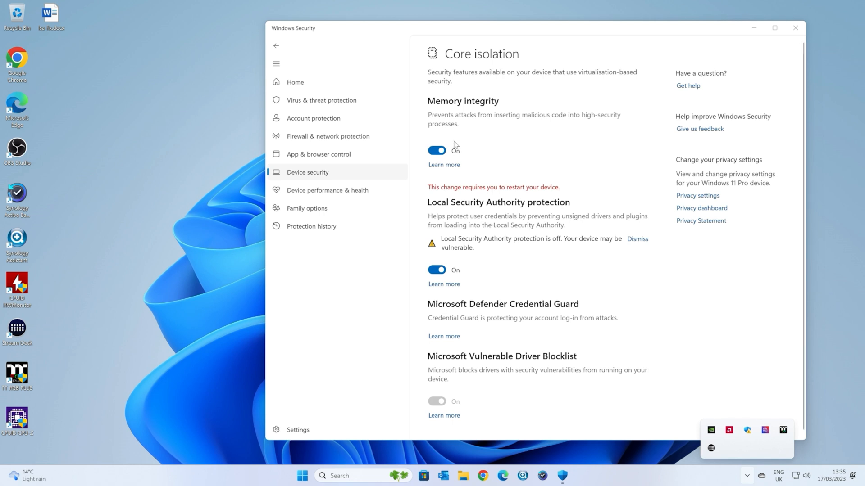
pyautogui.moveTo(507, 160)
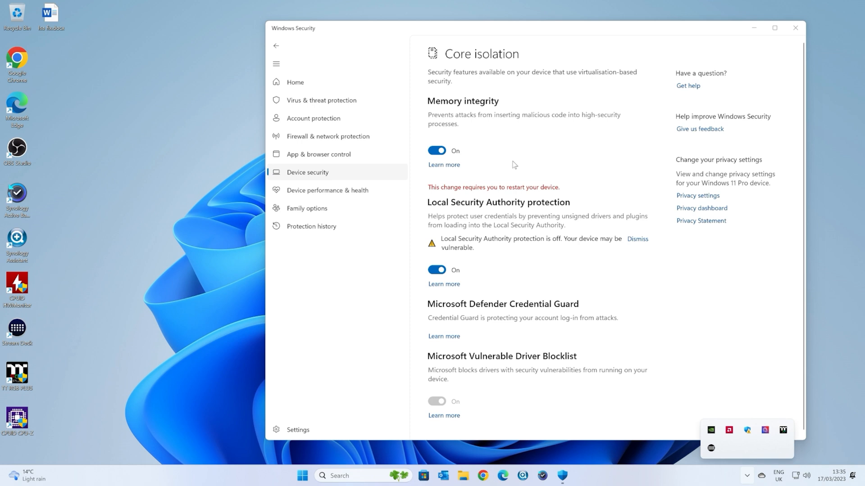
pyautogui.moveTo(161, 147)
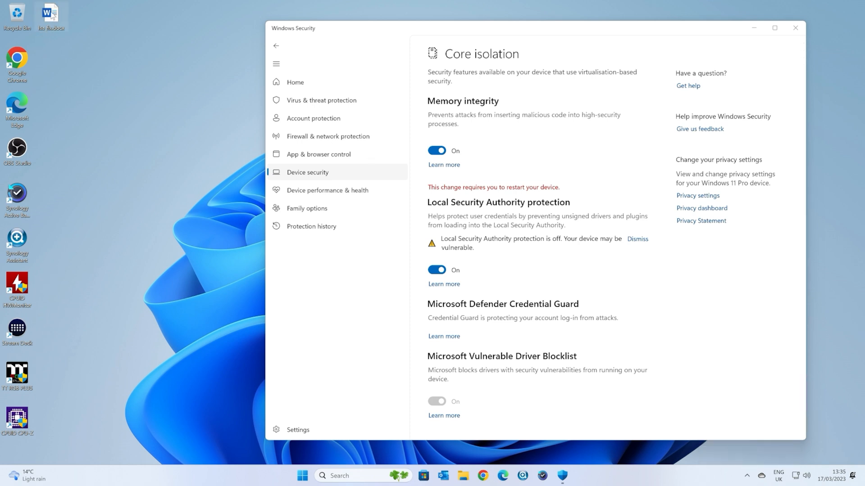
pyautogui.click(792, 29)
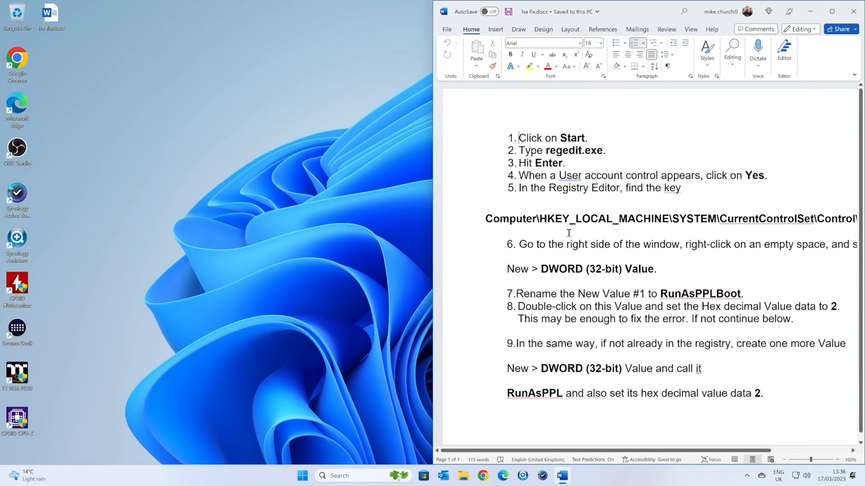
pyautogui.moveTo(560, 464)
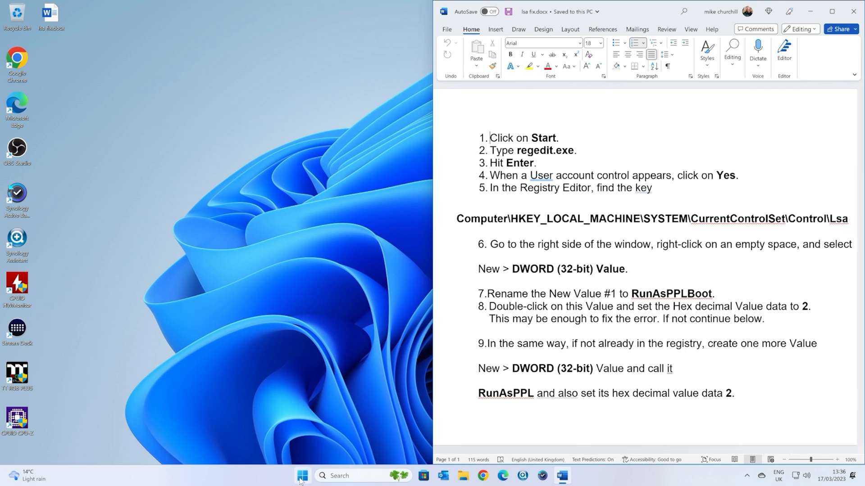
# Search Start for regedit and launch Registry Editor as administrator, approving the UAC prompt.
pyautogui.click(302, 476)
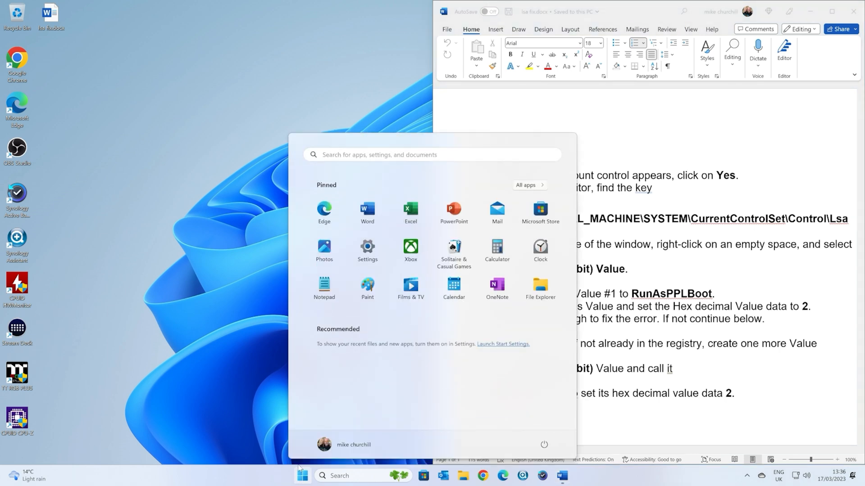
pyautogui.write('redi')
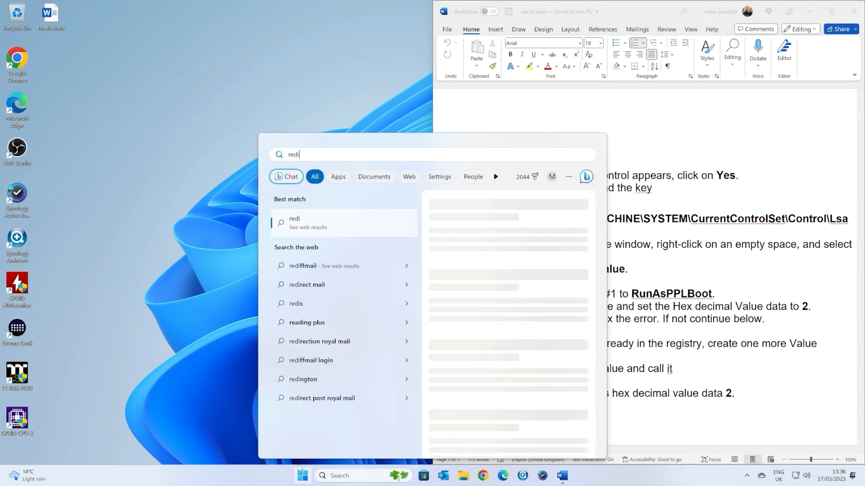
pyautogui.write('reg')
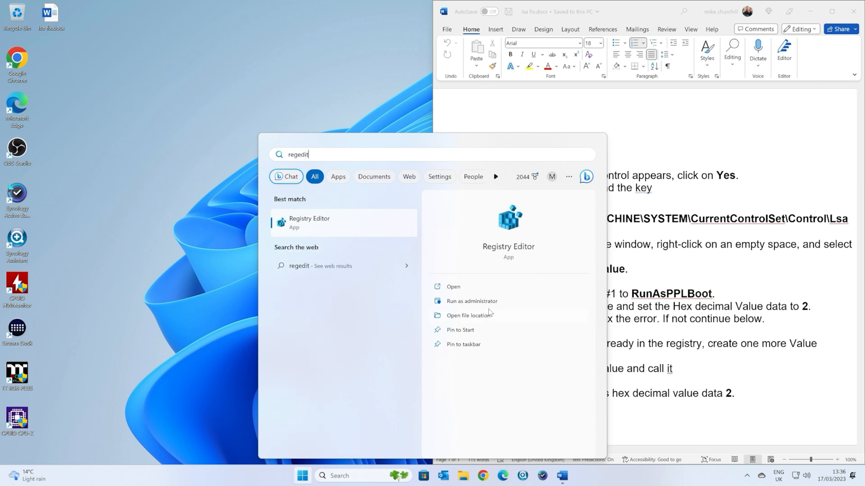
pyautogui.click(472, 300)
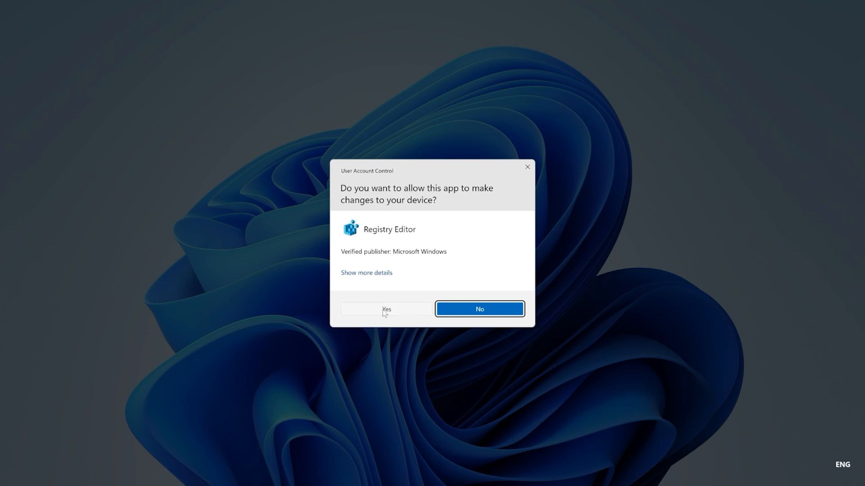
pyautogui.click(386, 309)
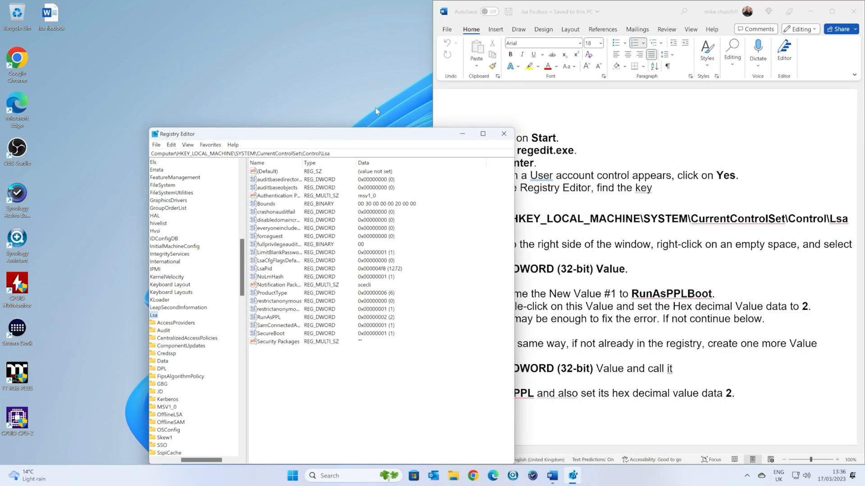
# Snap the Registry Editor window showing the Lsa key to the left half of the screen.
pyautogui.click(482, 133)
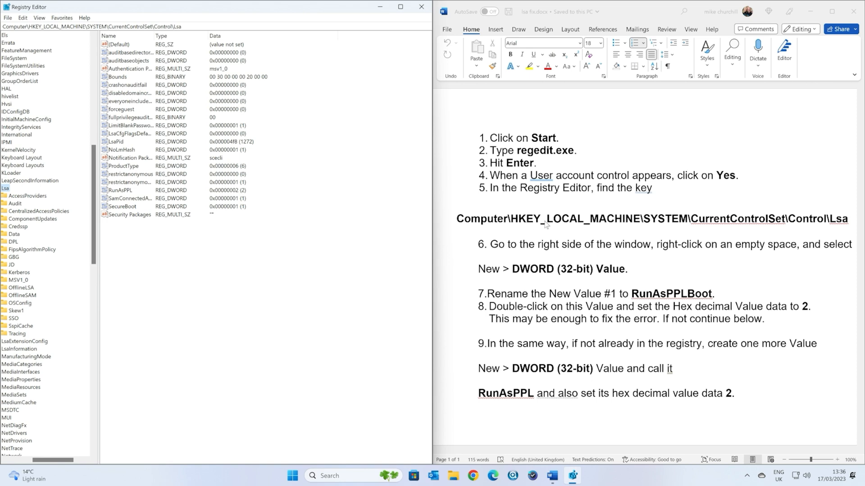
pyautogui.moveTo(726, 224)
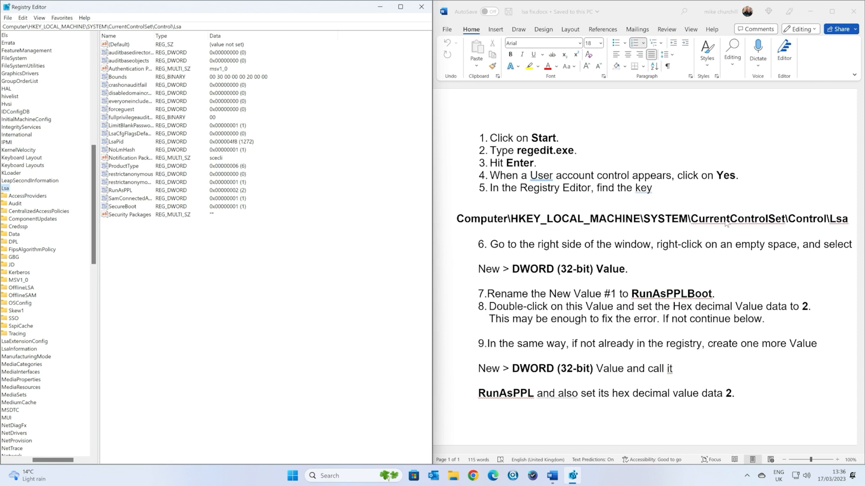
pyautogui.moveTo(838, 226)
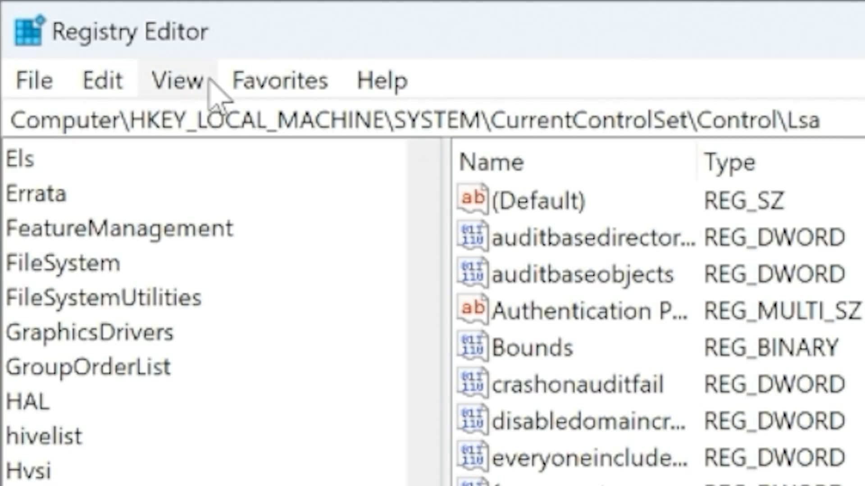
pyautogui.moveTo(216, 94)
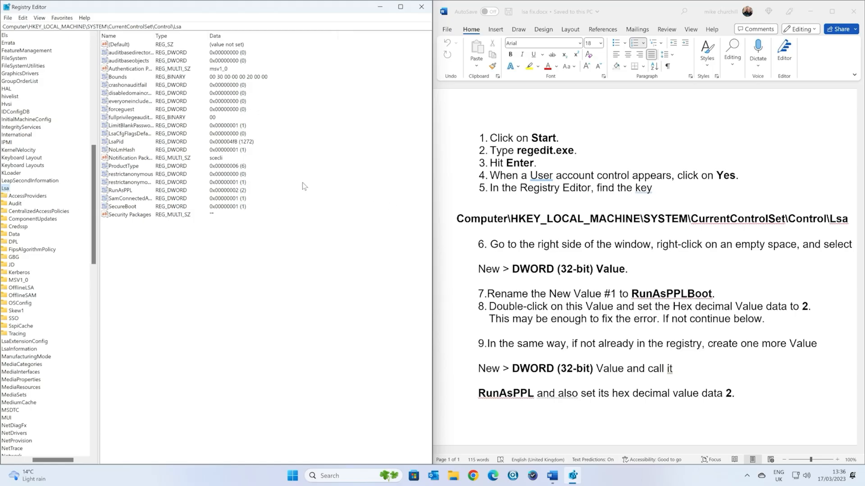
pyautogui.moveTo(301, 183)
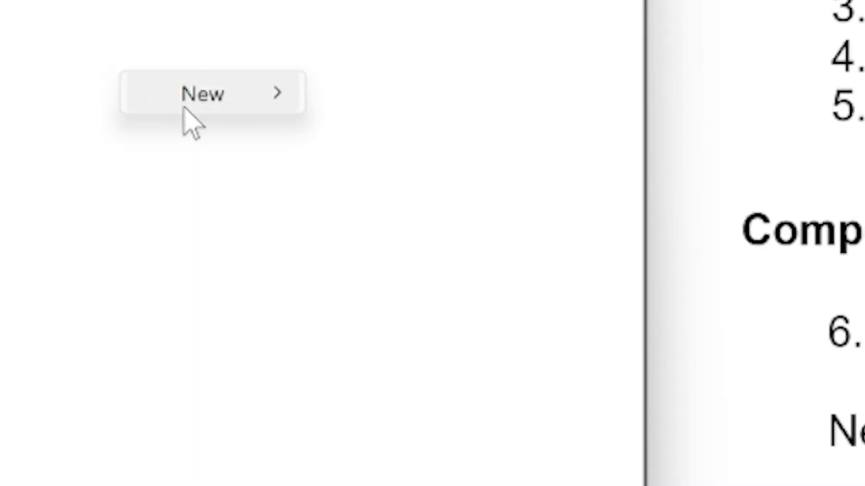
# Create a new DWORD (32-bit) value under Lsa and name it RunAsPPLBoot.
pyautogui.click(206, 93)
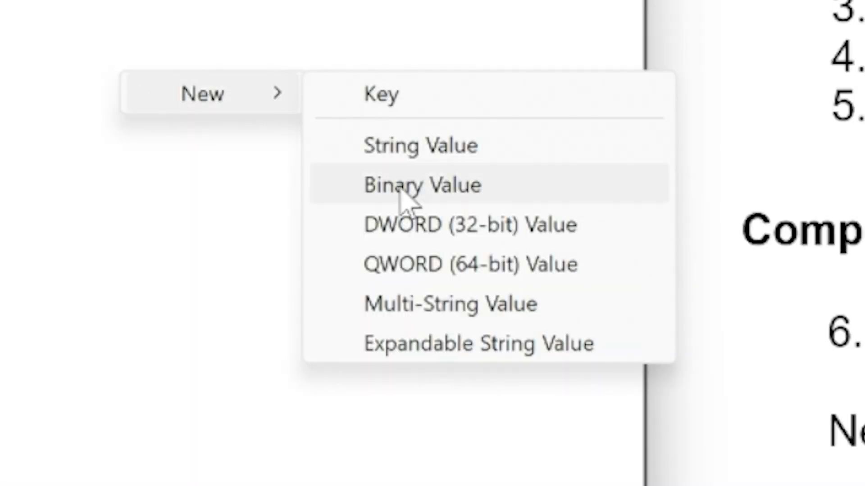
pyautogui.click(469, 224)
pyautogui.write('Ru')
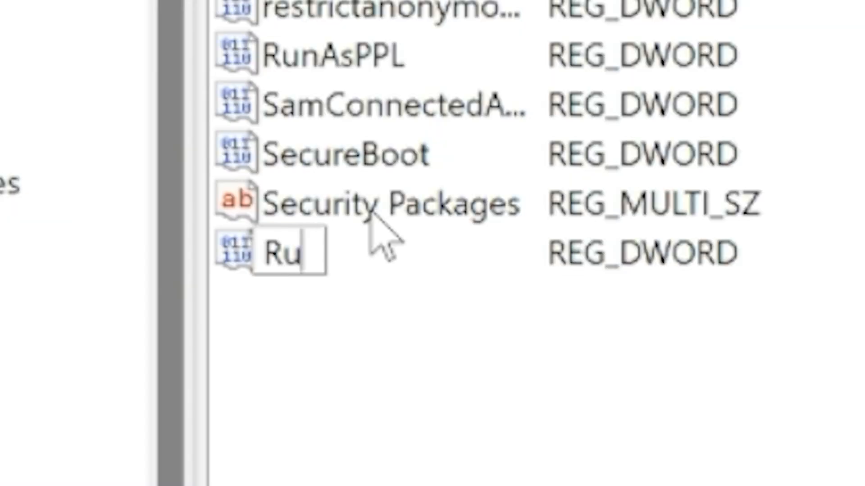
pyautogui.write('nAs')
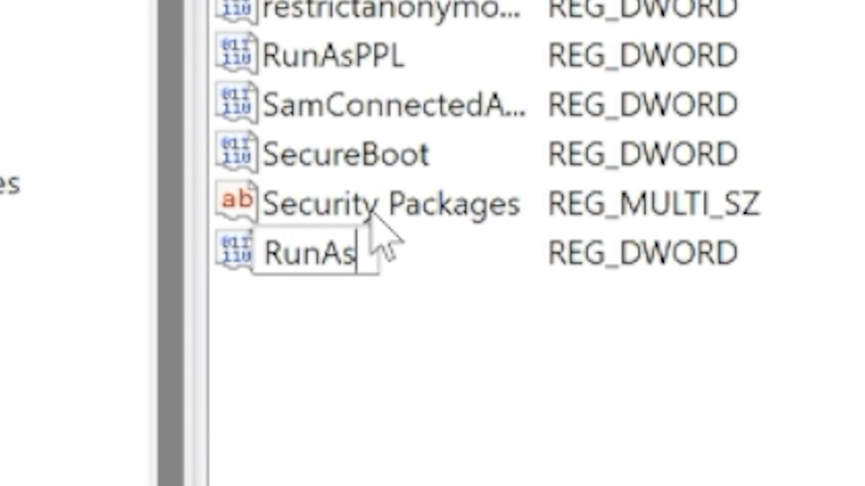
pyautogui.write('PPL')
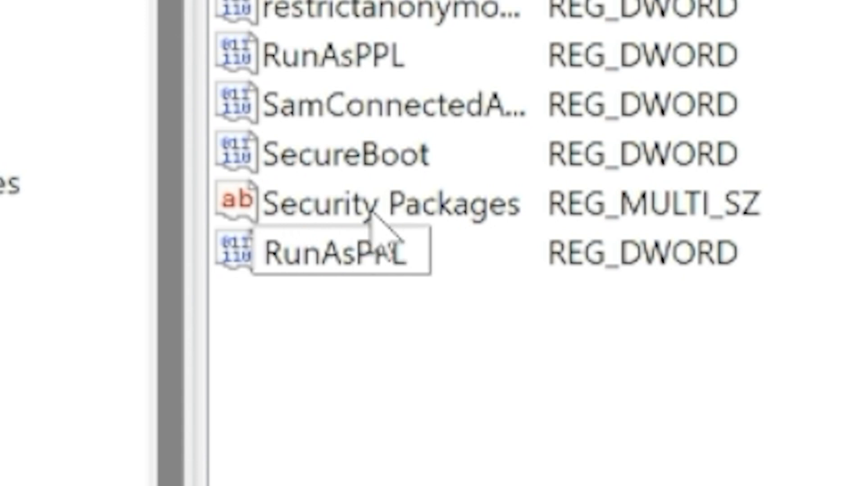
pyautogui.write('Boot')
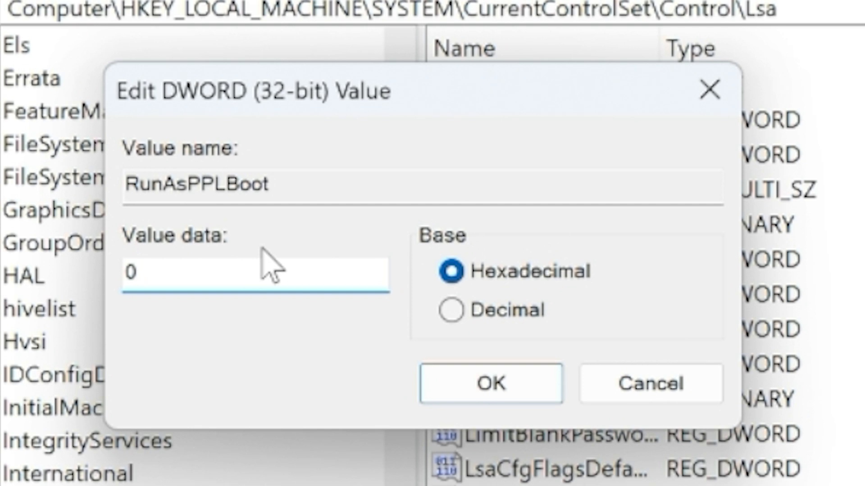
# Enter 2 as RunAsPPLBoot's value data and confirm with OK.
pyautogui.write('2')
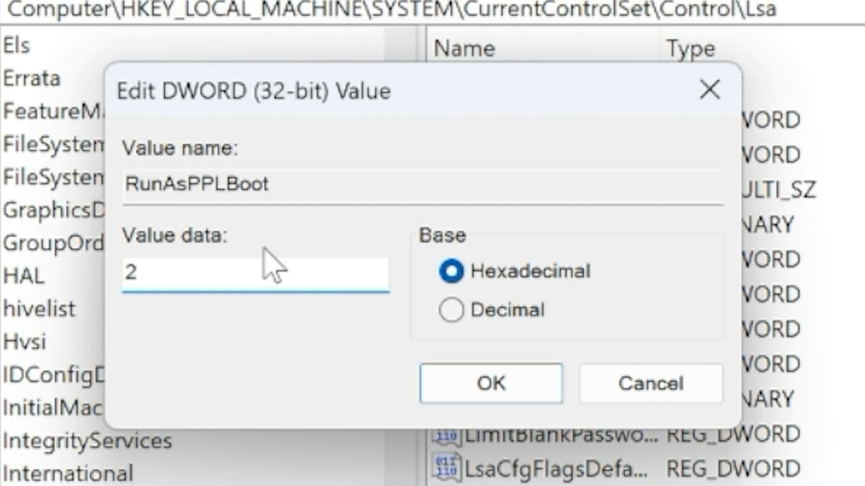
pyautogui.click(490, 384)
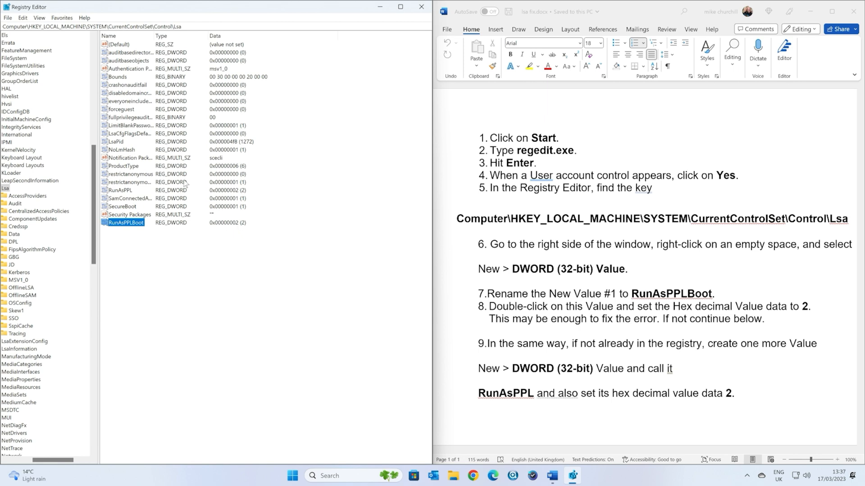
pyautogui.moveTo(216, 197)
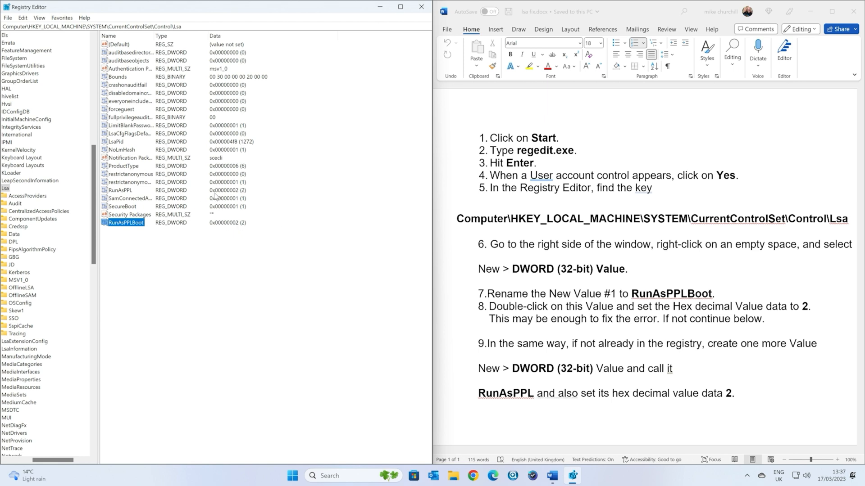
pyautogui.moveTo(206, 189)
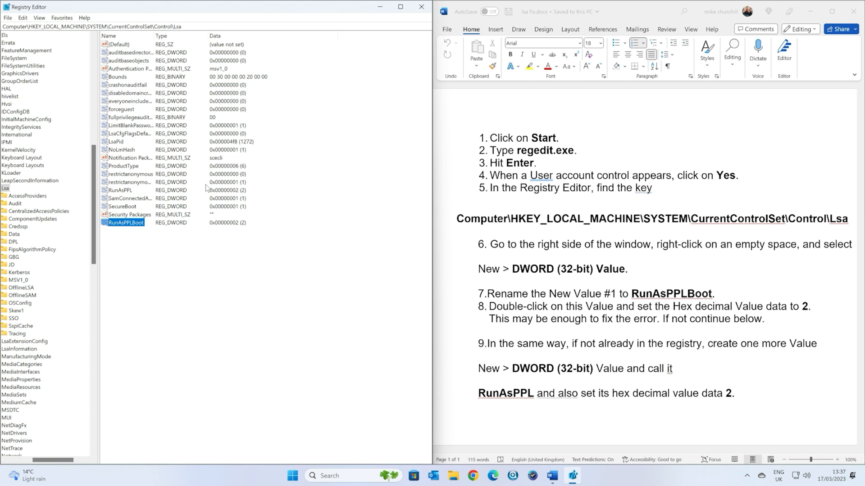
pyautogui.moveTo(495, 402)
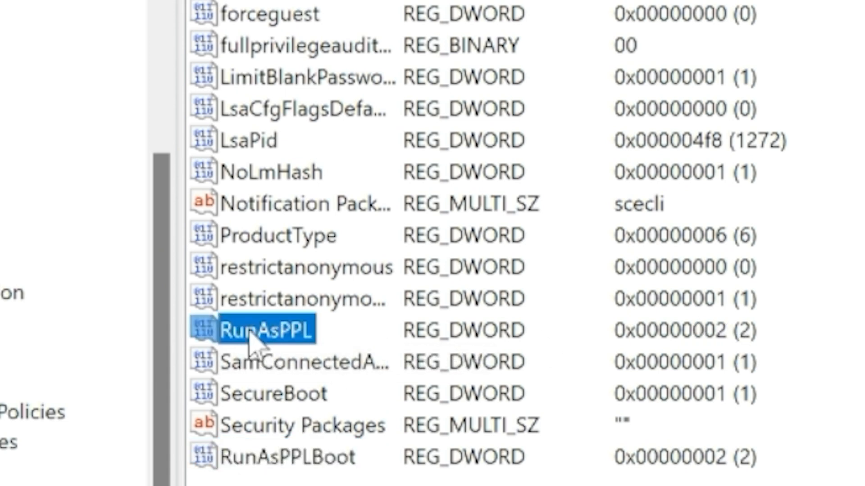
pyautogui.doubleClick(260, 330)
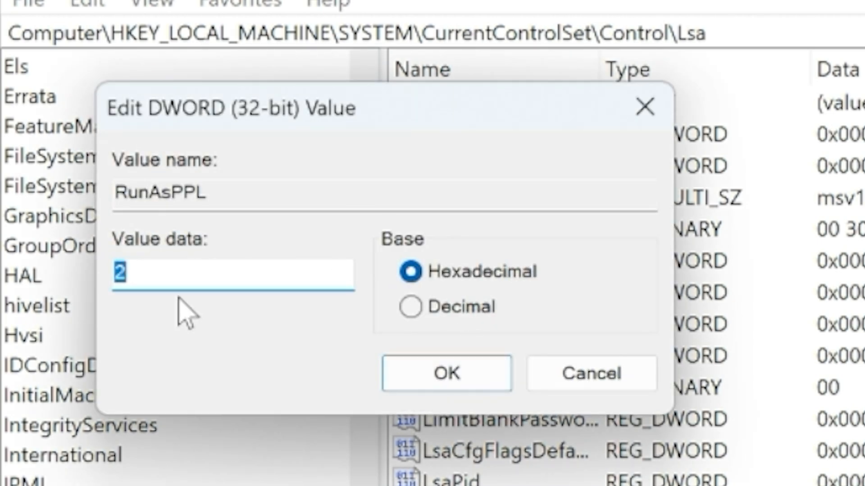
pyautogui.click(446, 372)
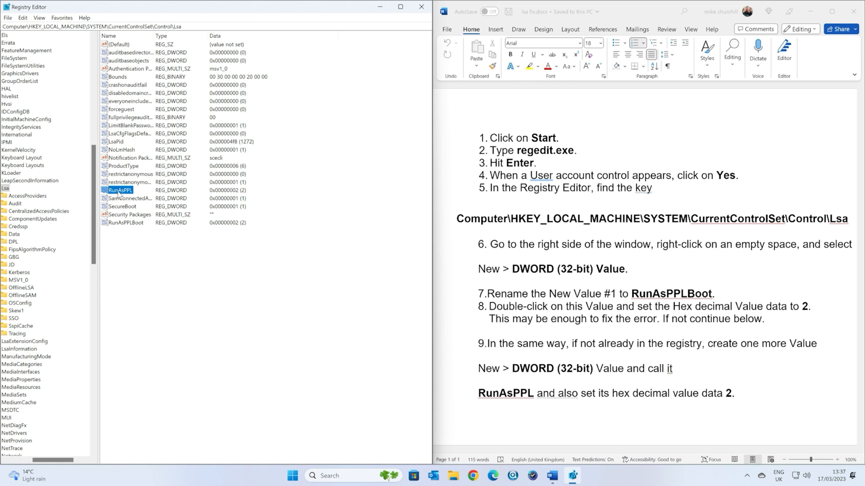
pyautogui.rightClick(125, 253)
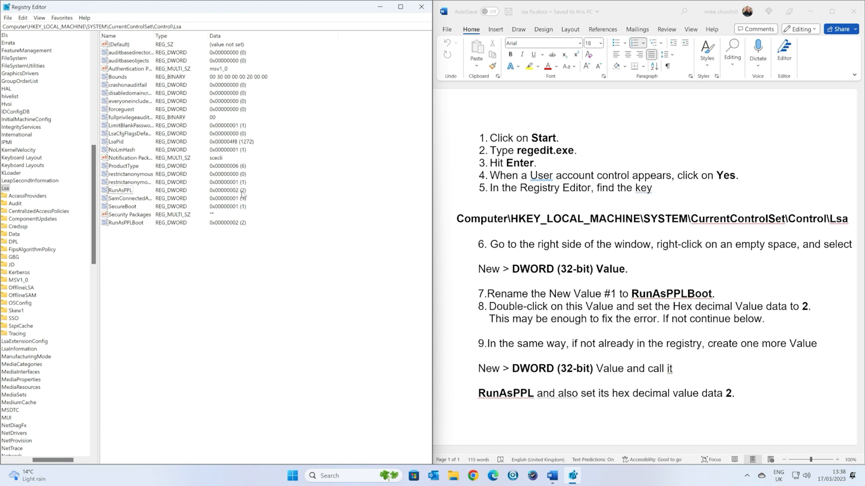
pyautogui.moveTo(308, 207)
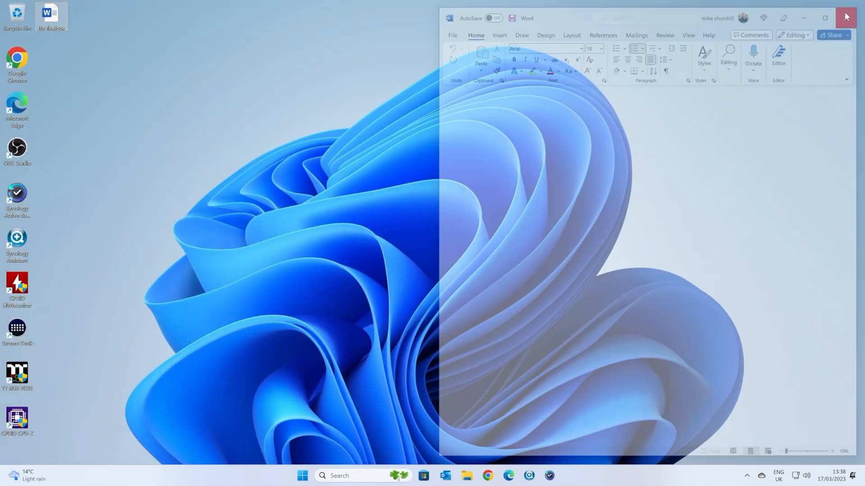
# Open the Start menu's power options so Restart is offered.
pyautogui.click(302, 476)
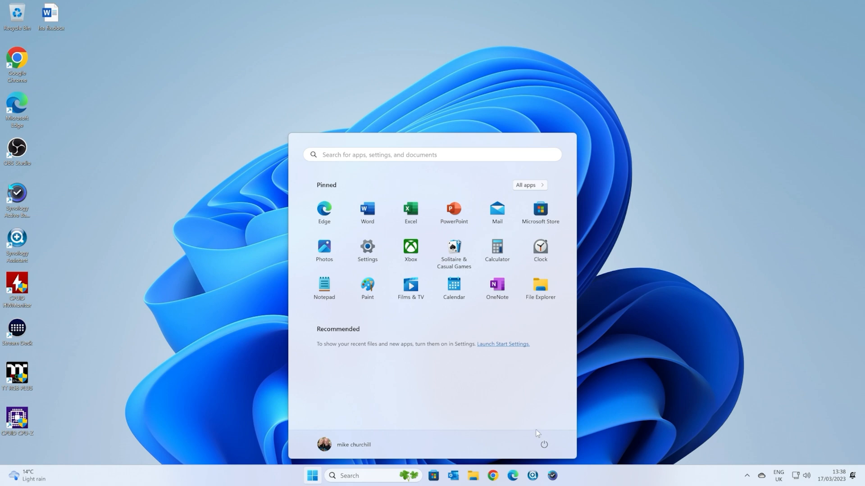
pyautogui.click(544, 445)
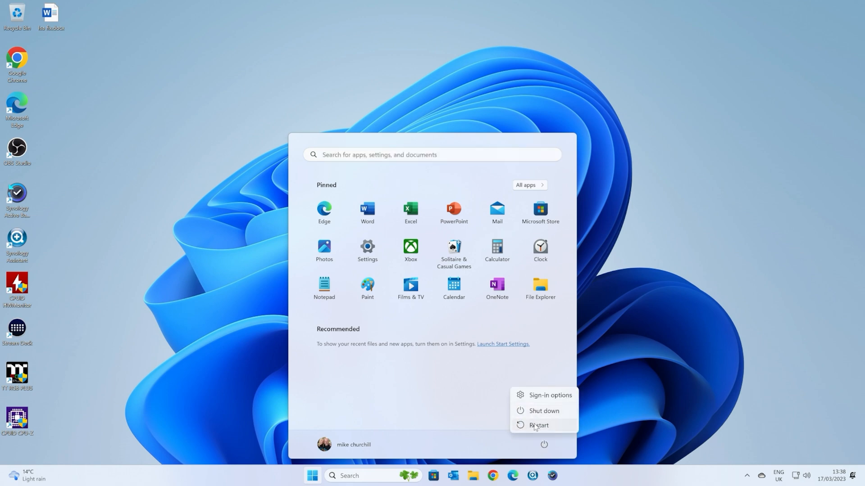